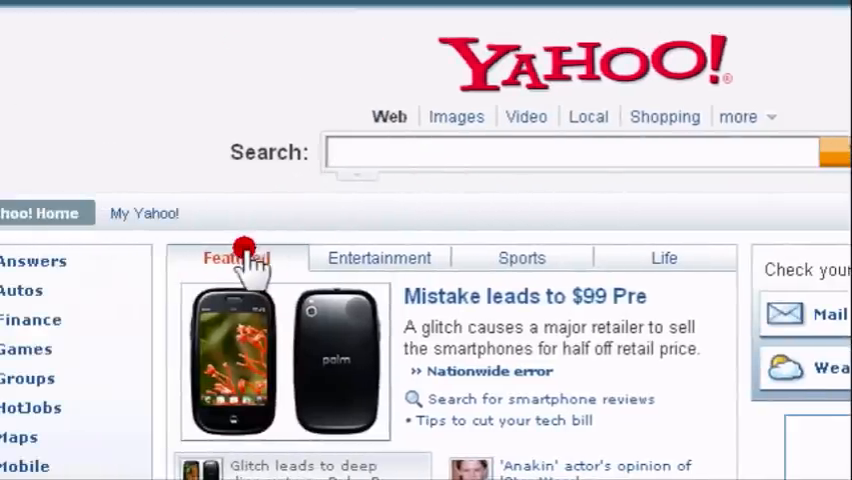
Step: Open the 'Play Games - Free Online Games at AddictingGames' bookmark
scroll("down", 3)
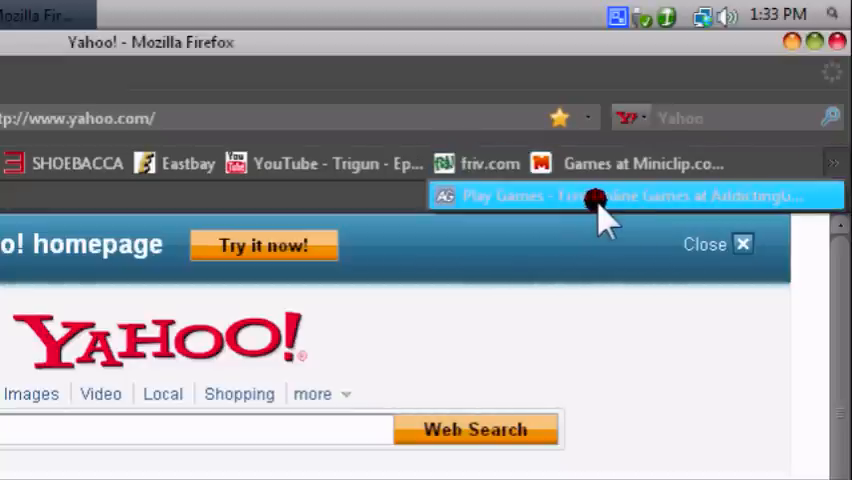
left_click(636, 196)
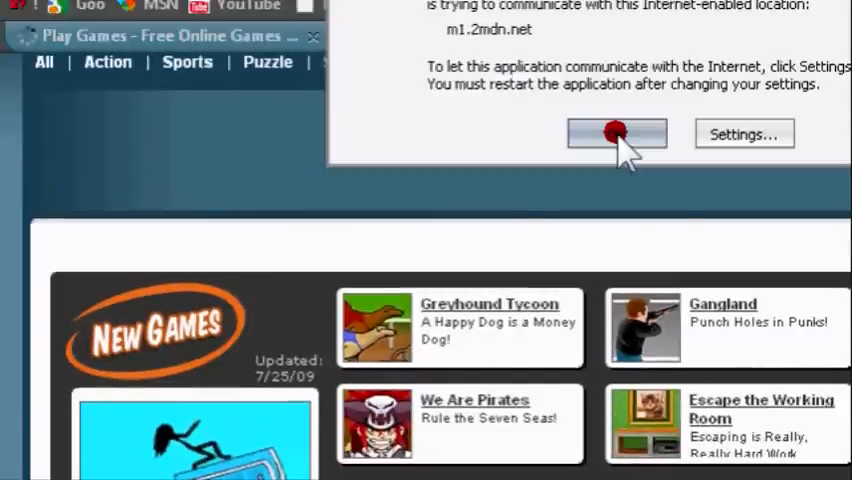
Step: Allow the firewall prompt and scroll the games list toward Parking Lot
left_click(616, 132)
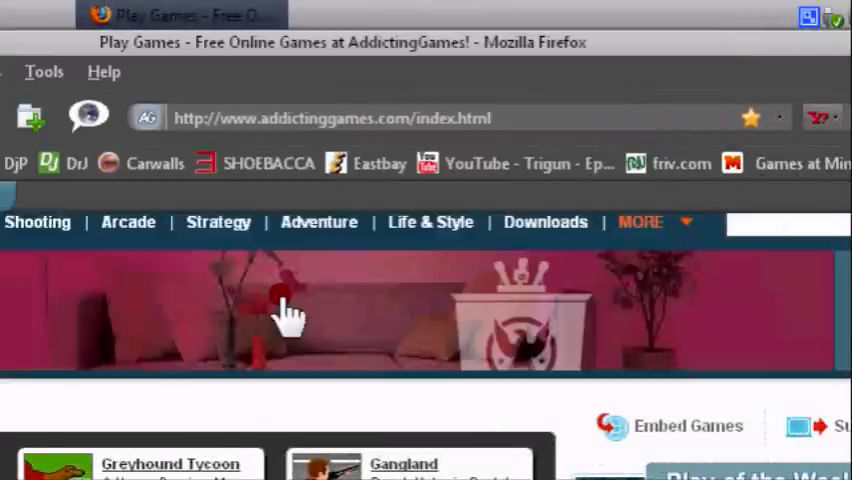
scroll("down", 3)
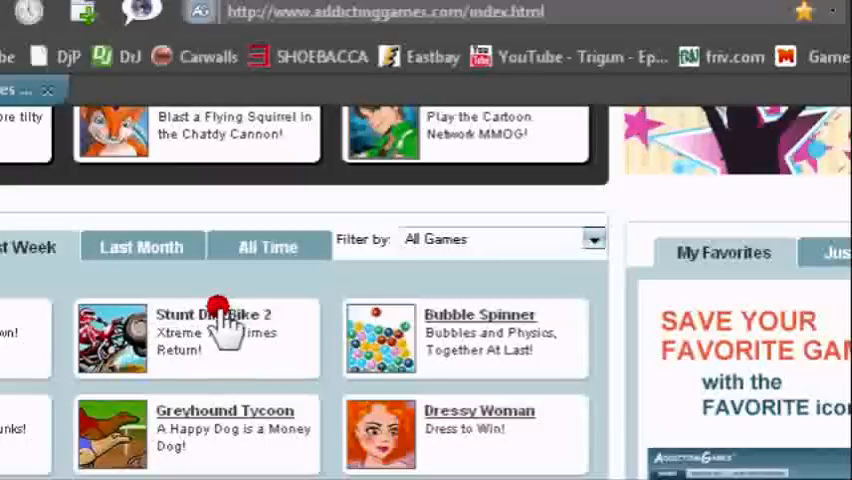
scroll("down", 3)
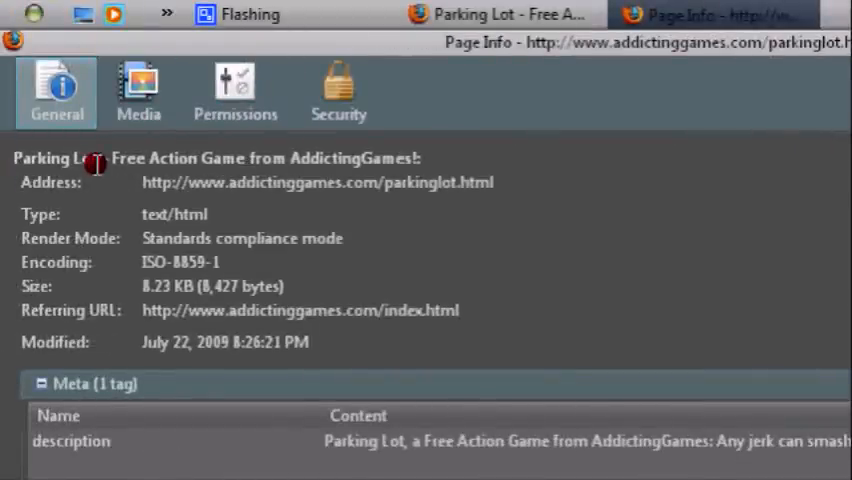
Step: In Page Info's Media list, select the game's .swf Shockwave Flash entry
left_click(138, 90)
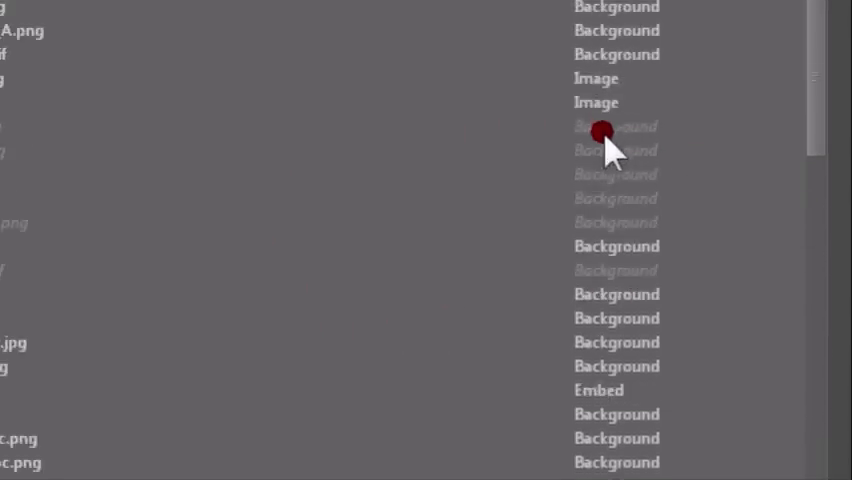
scroll("down", 3)
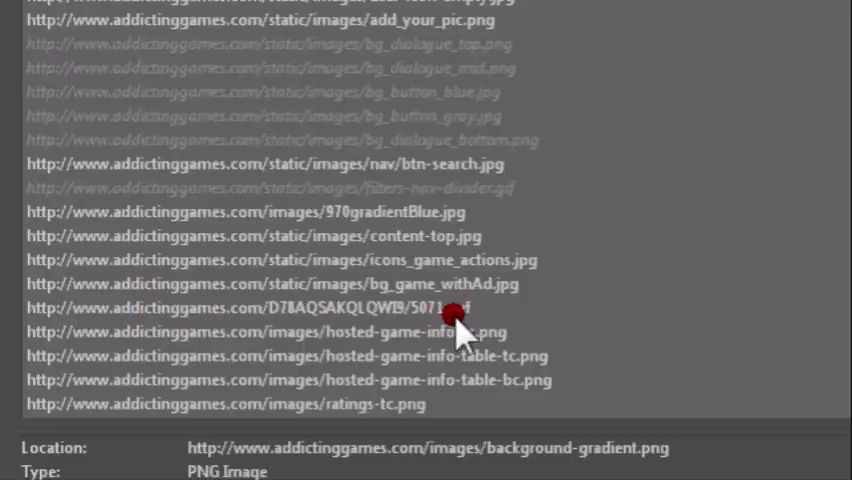
mouse_move(460, 330)
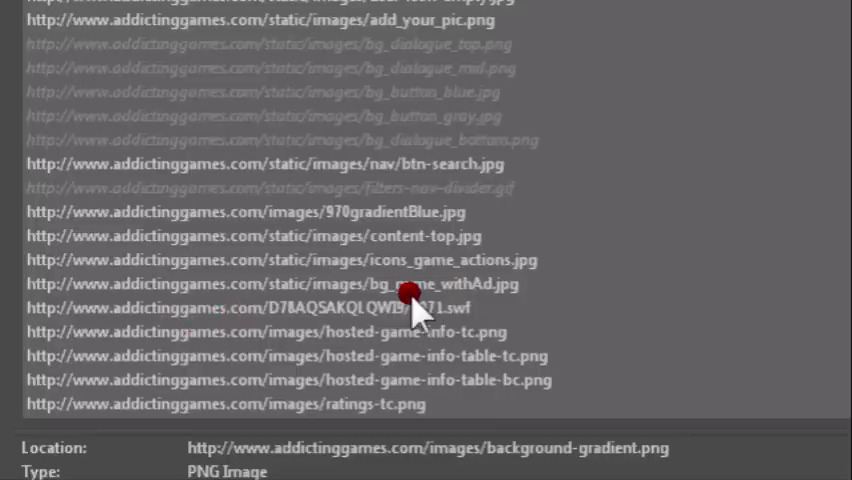
left_click(270, 308)
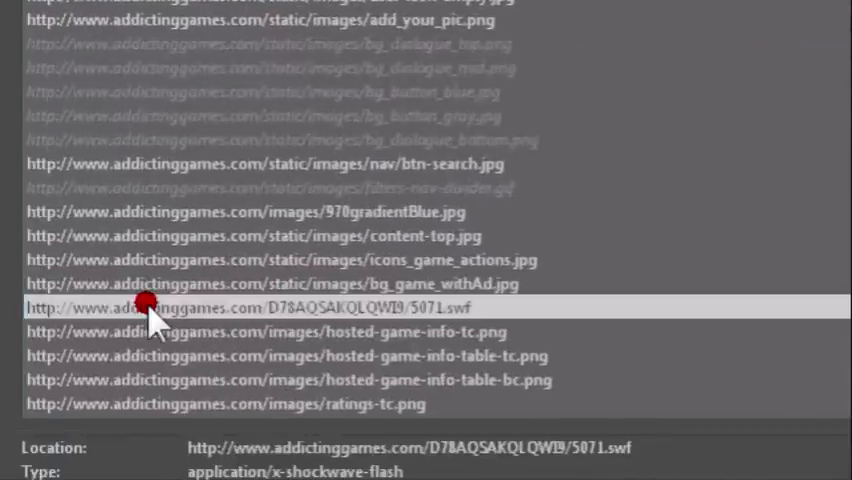
Step: Copy the .swf file's web address from its context menu
right_click(150, 308)
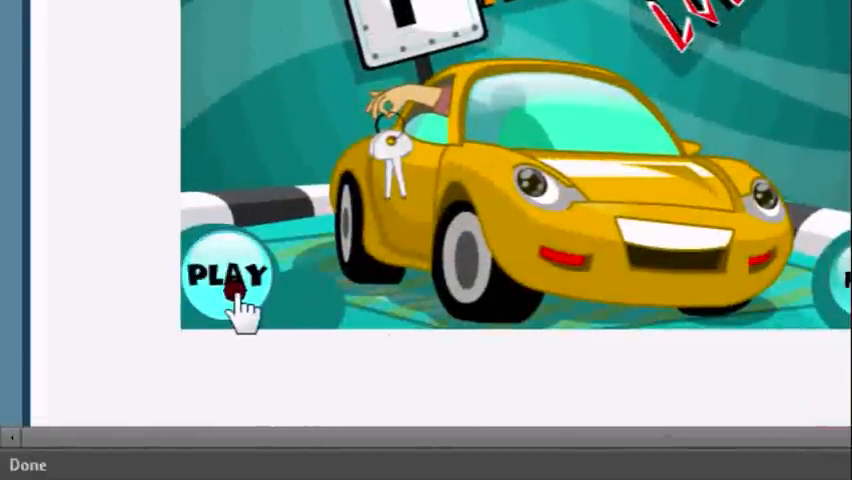
left_click(230, 276)
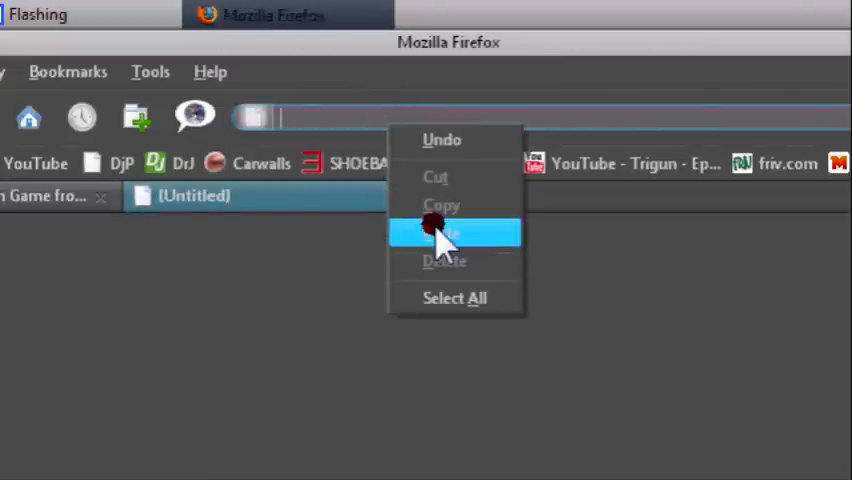
Step: Load the pasted .swf address and save the file to Downloads as 'Parking Lot'
left_click(440, 232)
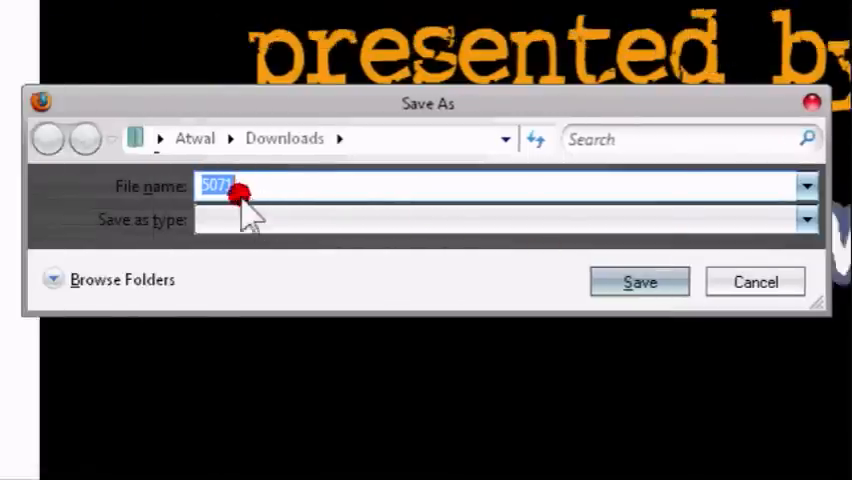
type("P")
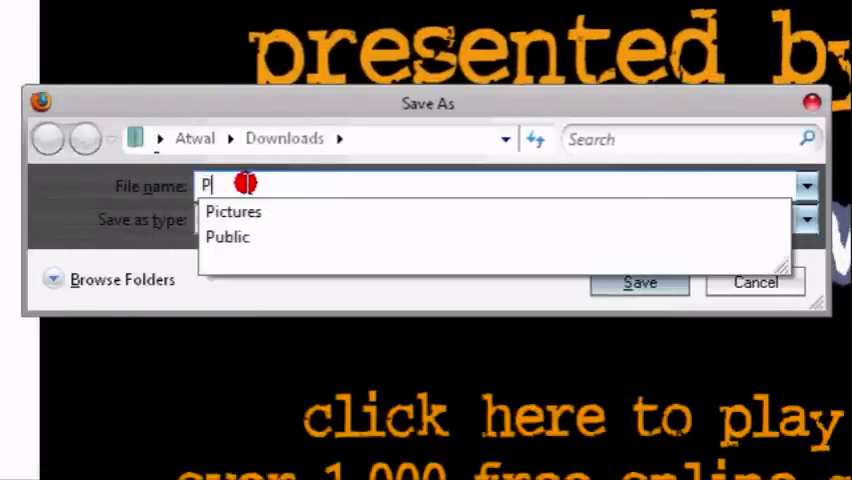
type("arking Lot")
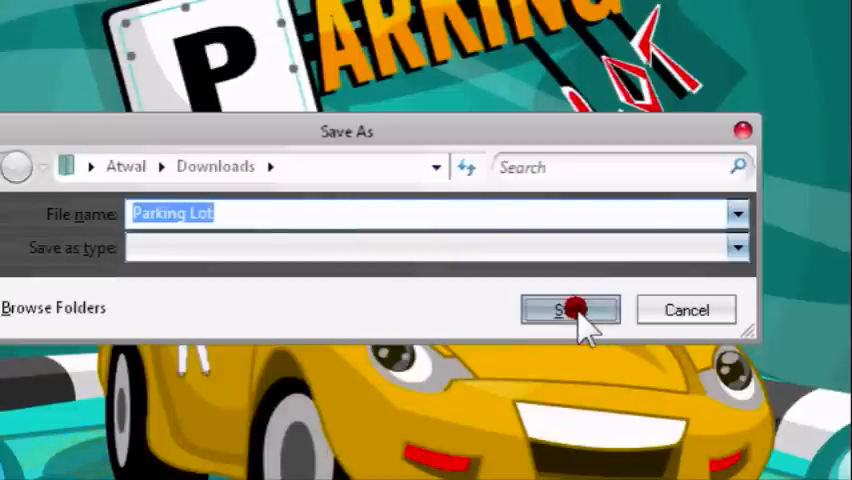
left_click(570, 308)
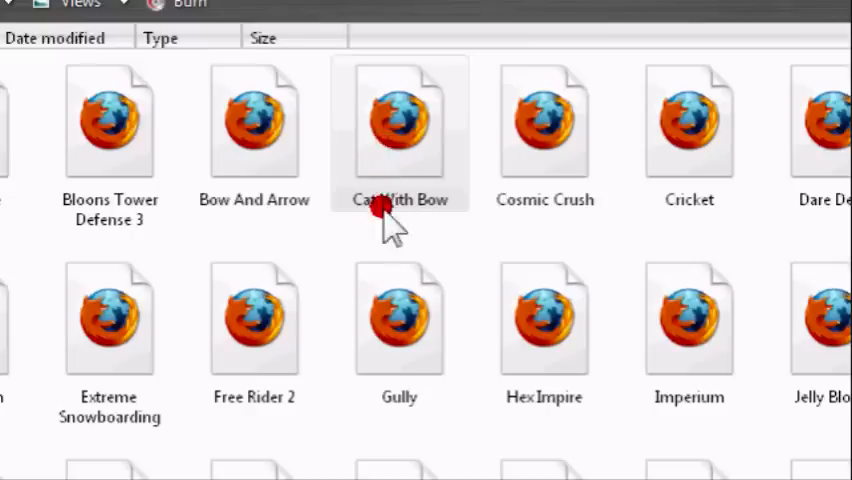
Step: Scroll the Downloads/SWF folder and choose the default program for a saved game file
scroll("down", 3)
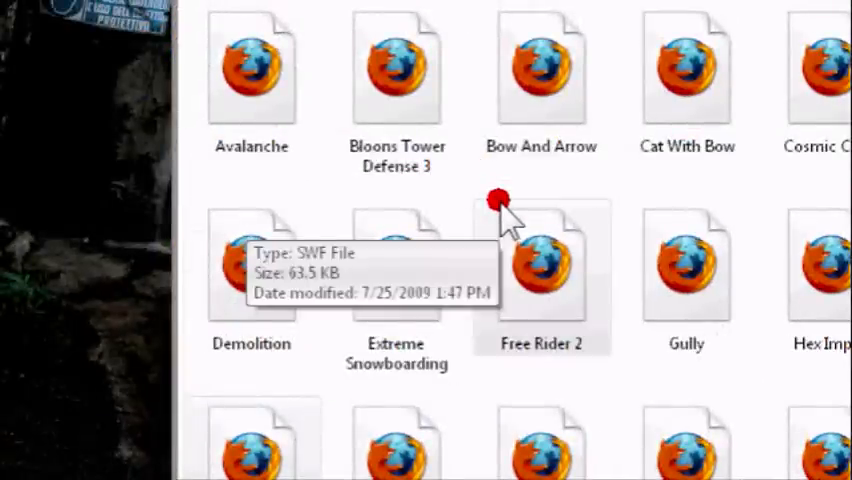
scroll("down", 3)
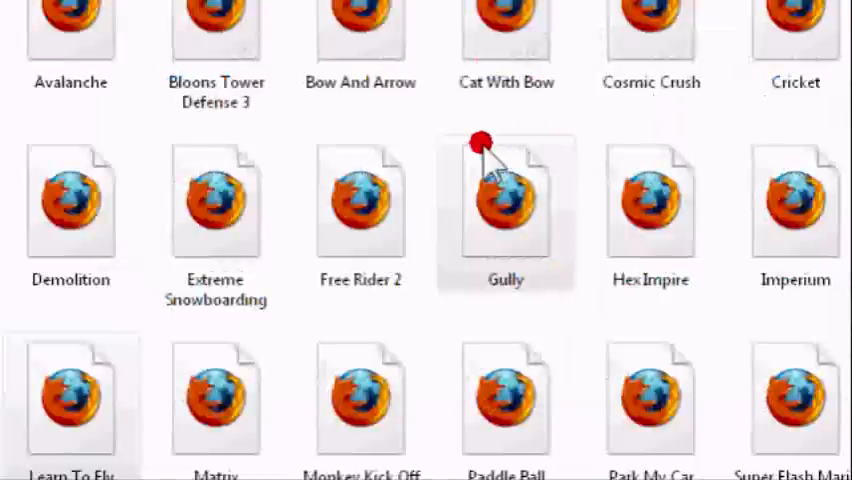
right_click(504, 190)
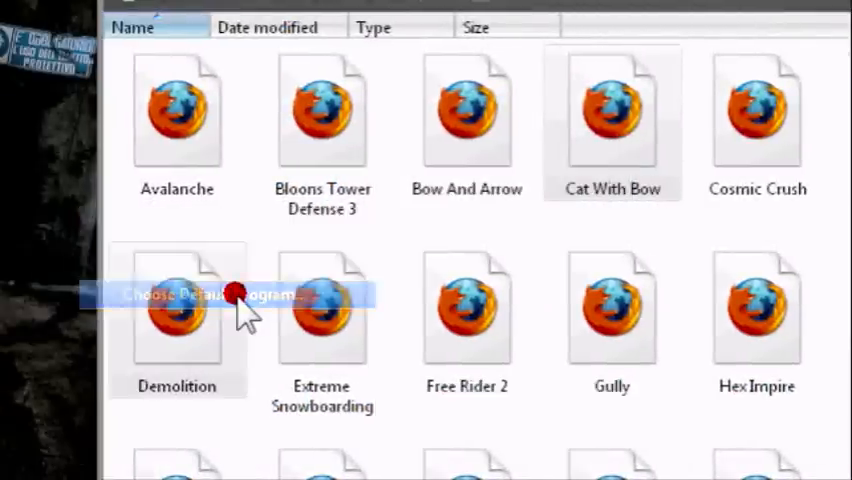
left_click(230, 296)
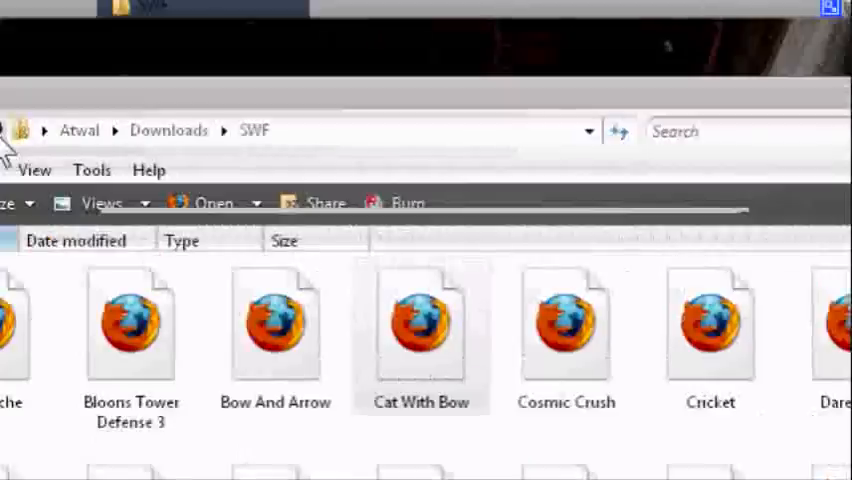
Step: Open a saved .swf game file in Firefox and hit START
double_click(420, 324)
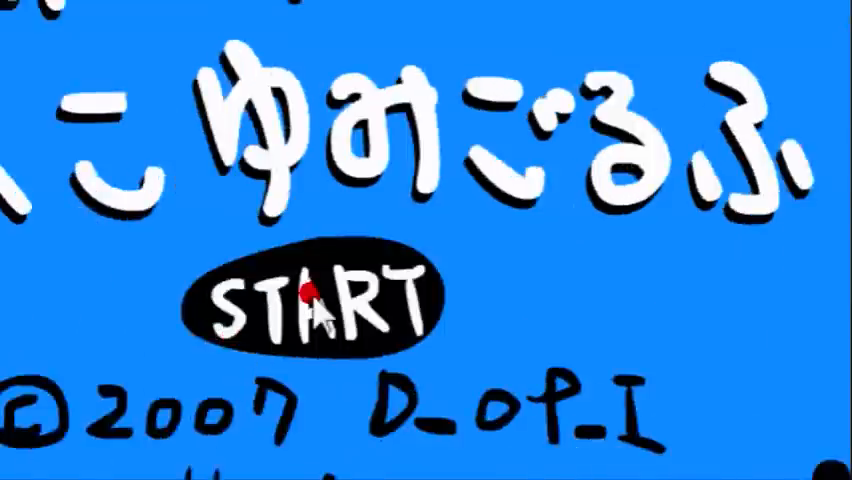
left_click(310, 304)
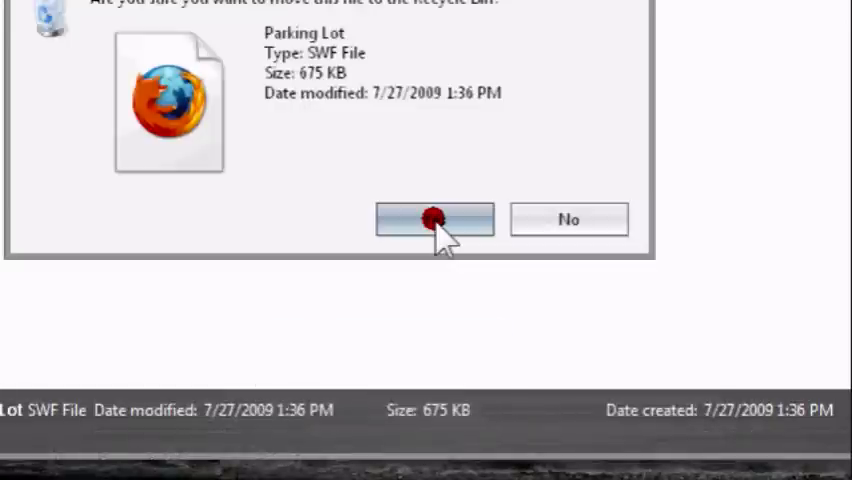
Step: Confirm recycling the Parking Lot file, then load the friv.com bookmark
left_click(434, 220)
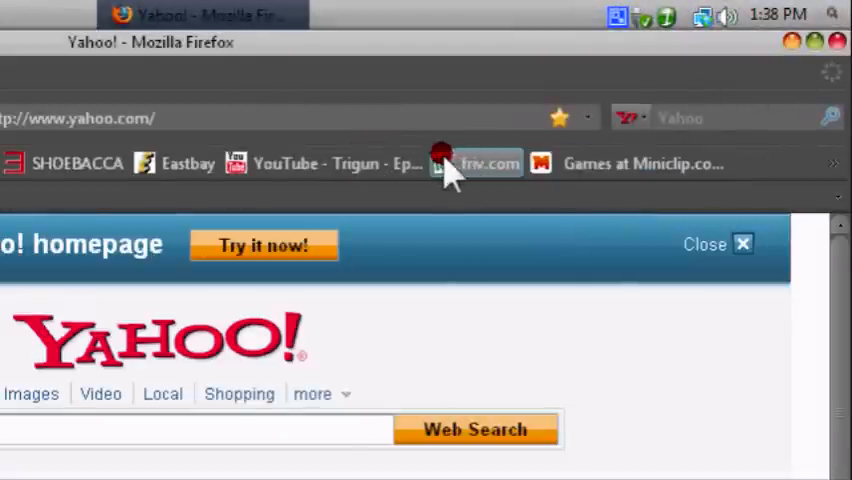
left_click(488, 164)
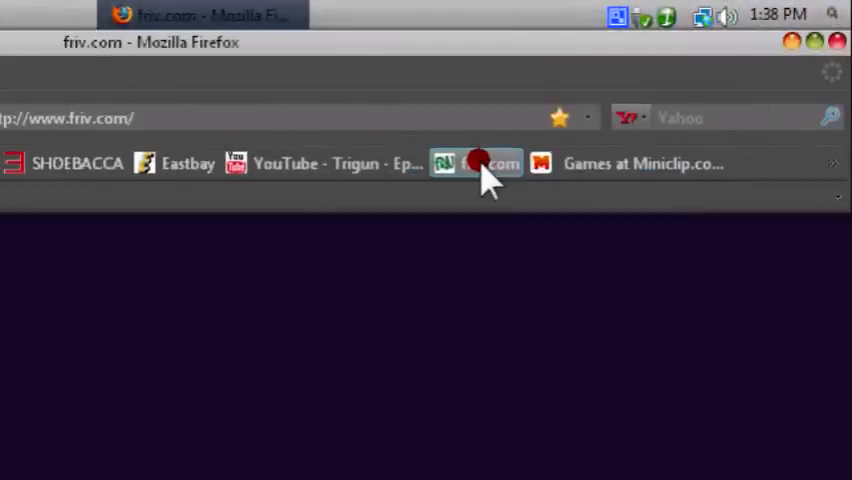